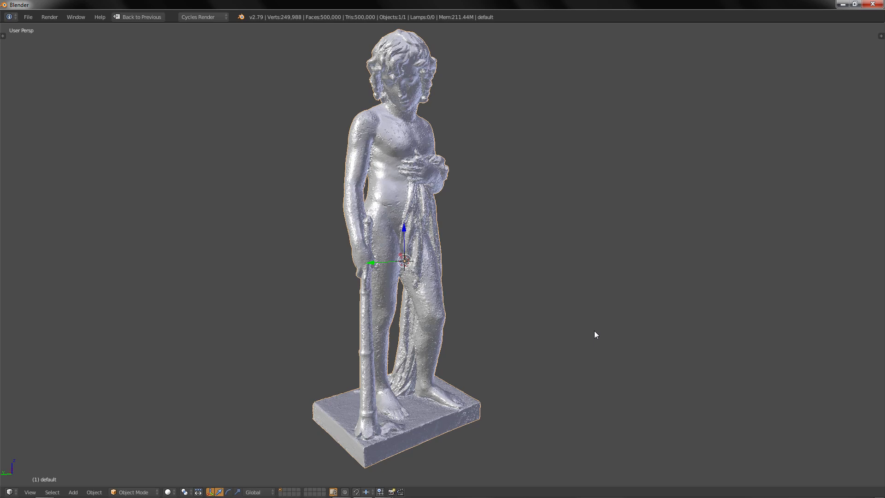
mouse_move(544, 315)
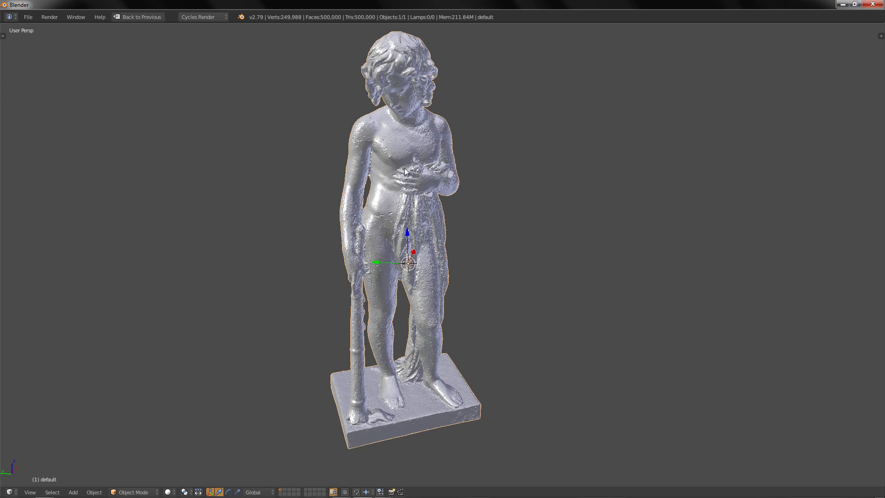
Export the selected statue scan as Wavefront OBJ escaneado.obj to the desktop
click(27, 16)
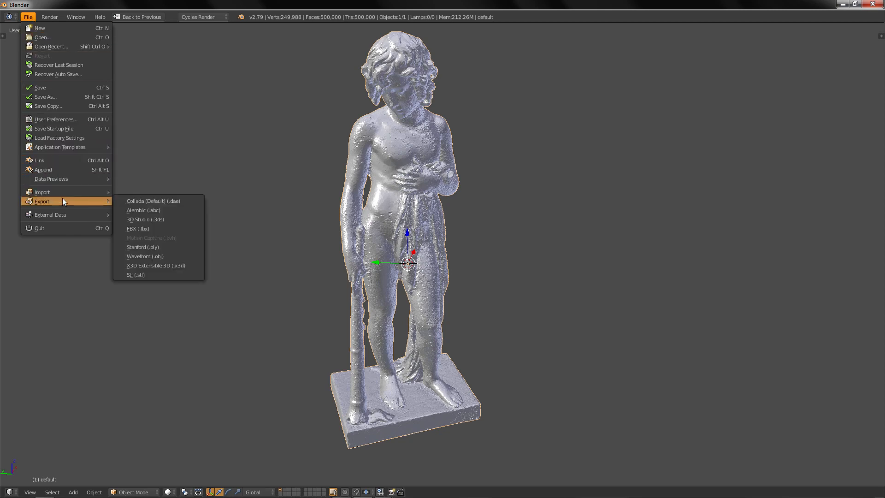
mouse_move(165, 256)
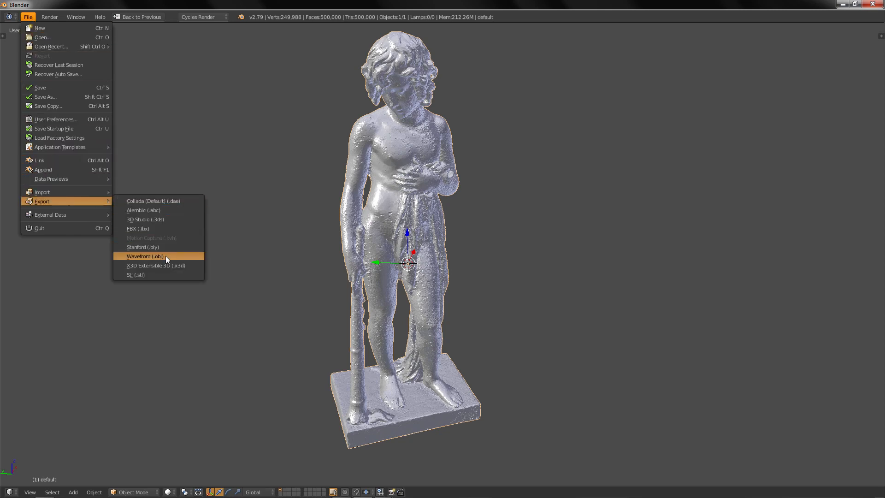
click(144, 256)
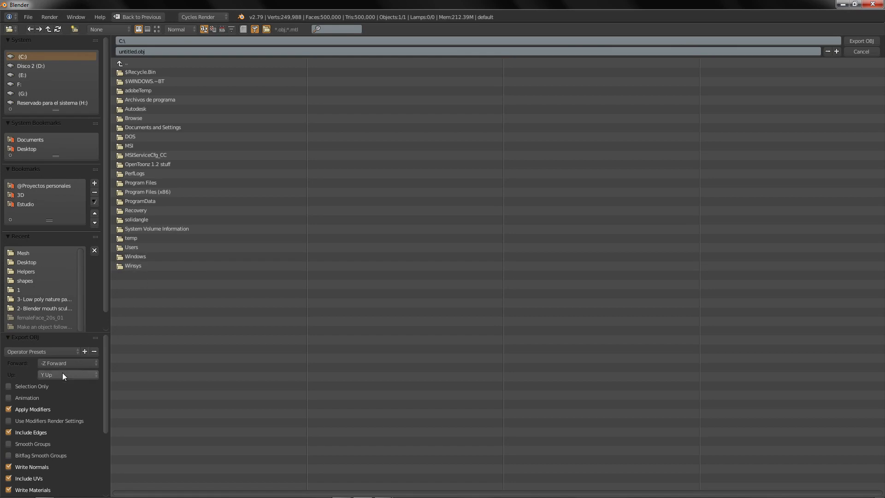
click(9, 386)
text(escaneado)
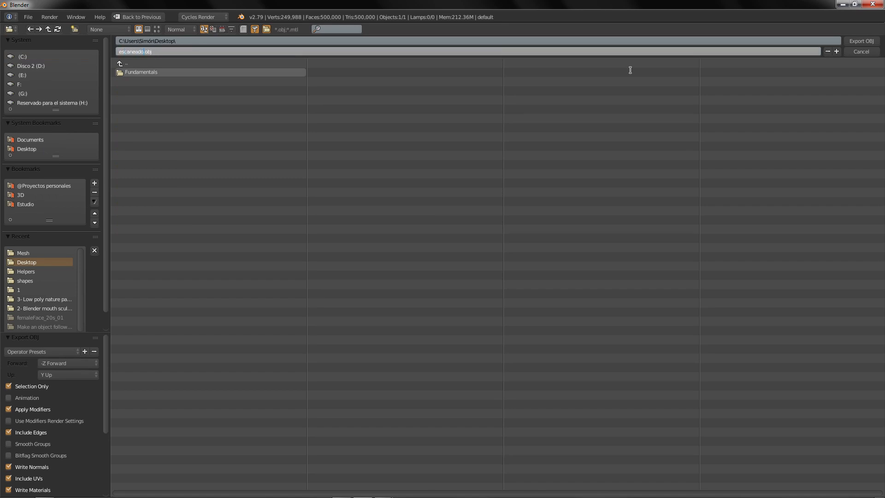
click(860, 51)
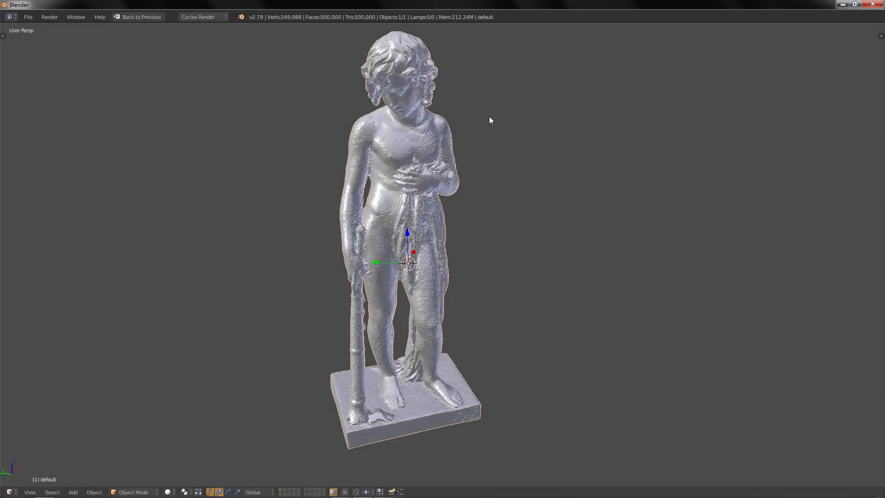
Switch to Chrome and scroll the Instant Meshes GitHub page to Pre-compiled binaries
key(alt+tab)
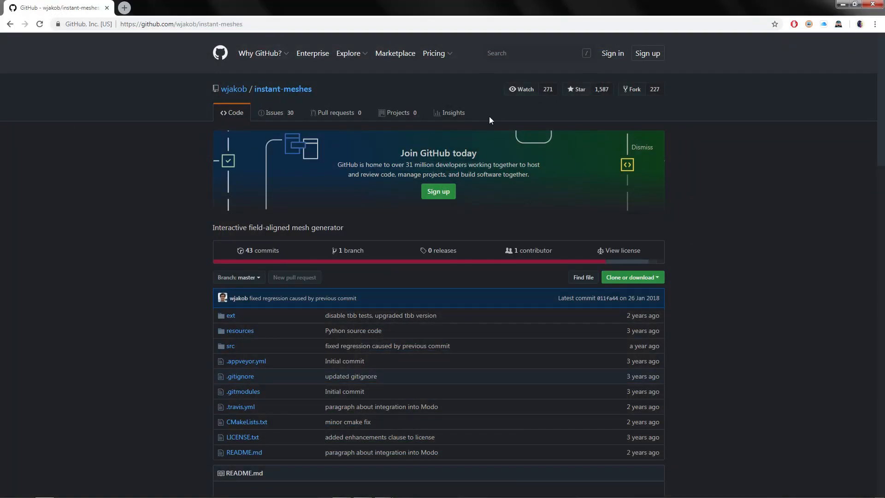
mouse_move(165, 159)
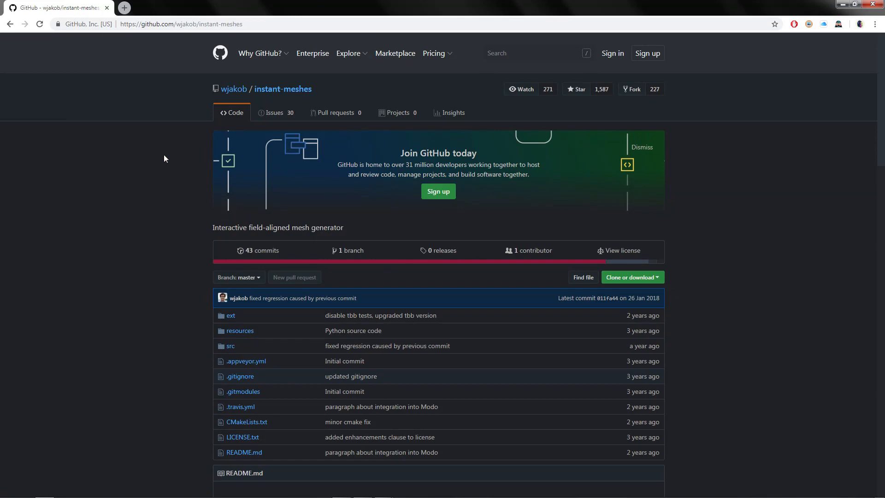
mouse_move(178, 254)
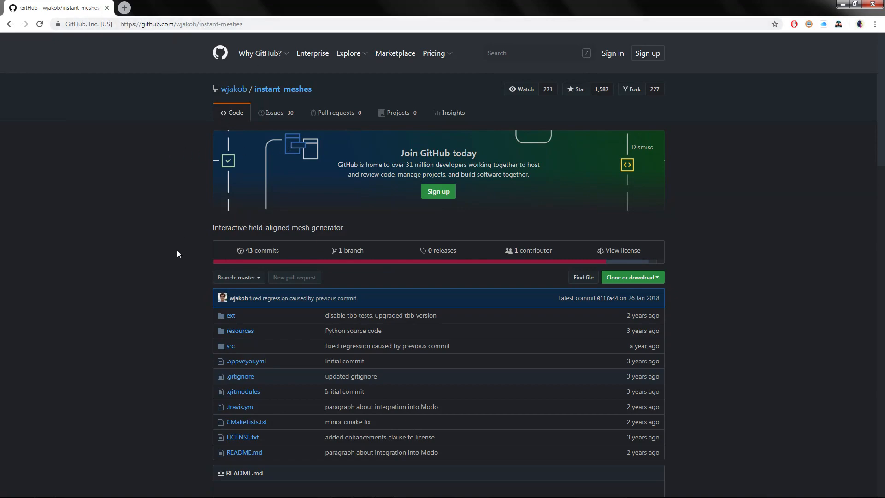
scroll(down, 3)
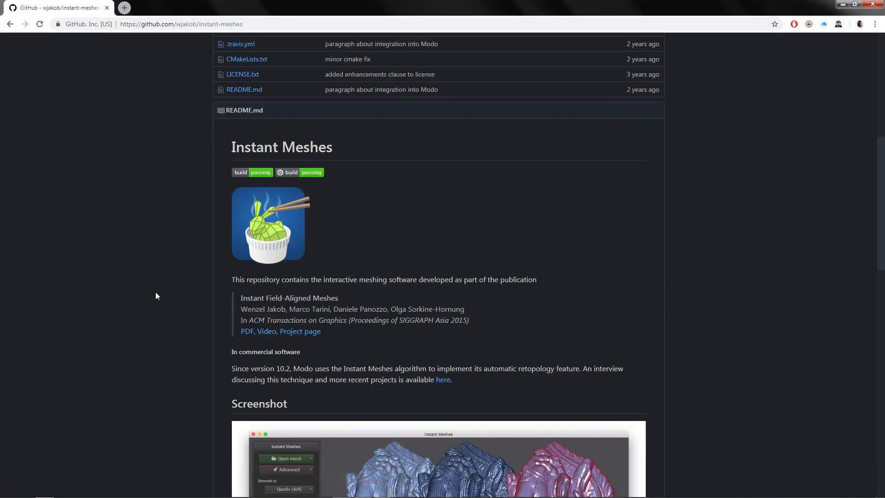
scroll(down, 3)
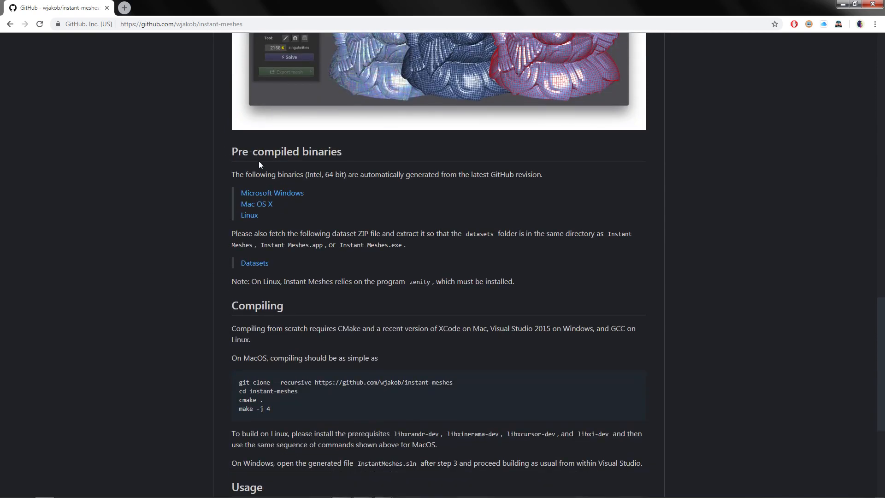
mouse_move(320, 204)
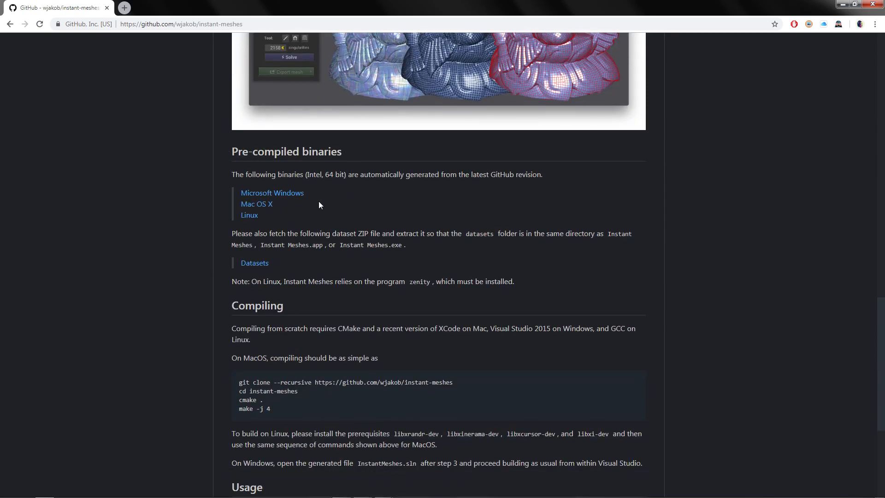
mouse_move(308, 191)
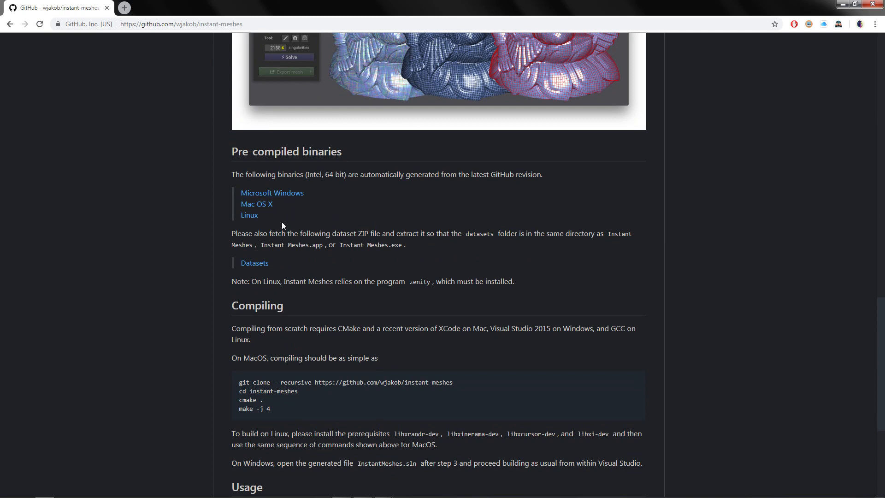
mouse_move(294, 286)
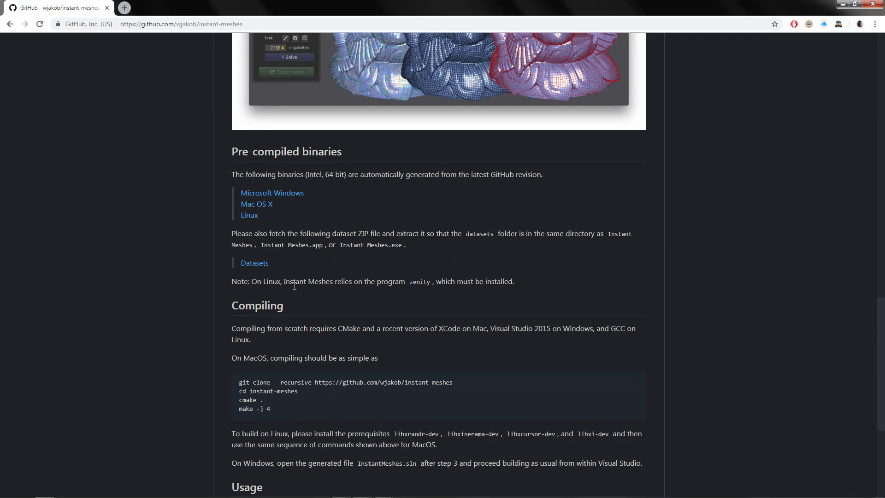
mouse_move(414, 292)
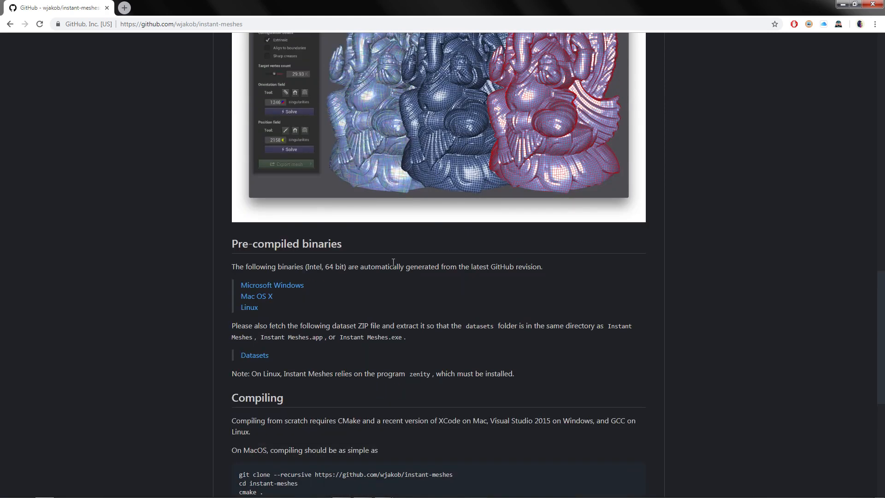
mouse_move(301, 285)
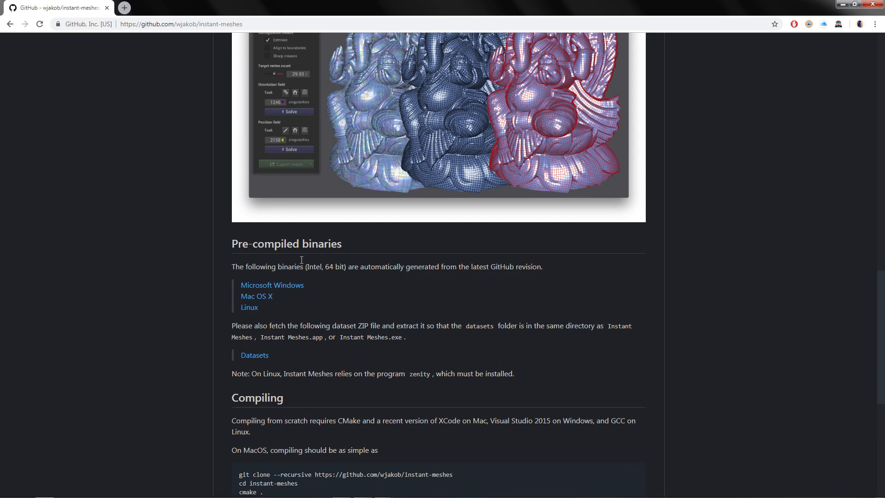
mouse_move(330, 349)
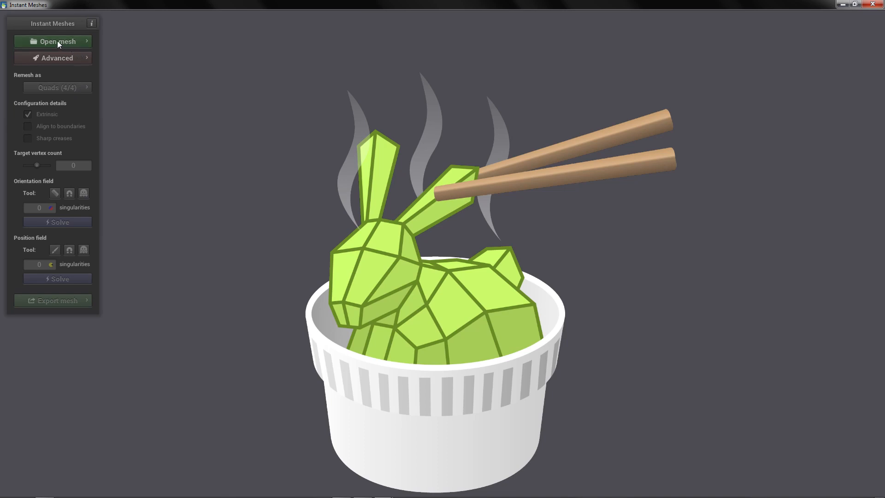
Pick escaneado.obj from the desktop (Escritorio) as the mesh to load
click(56, 41)
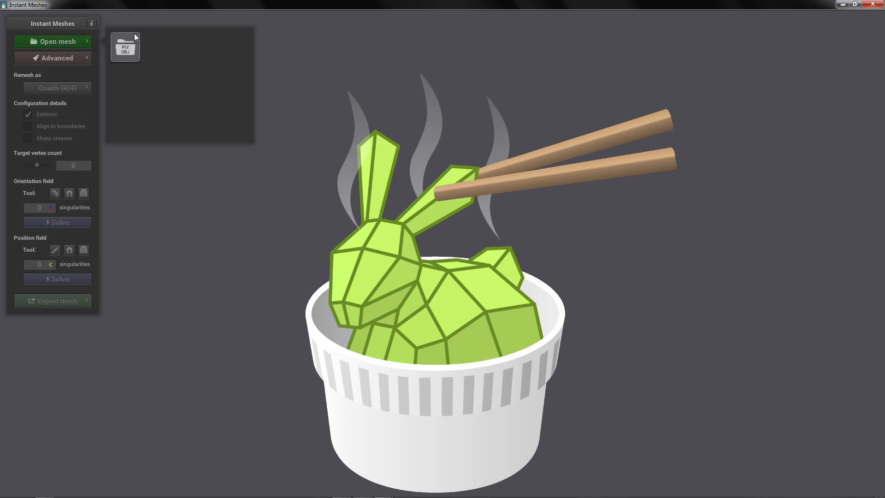
click(52, 41)
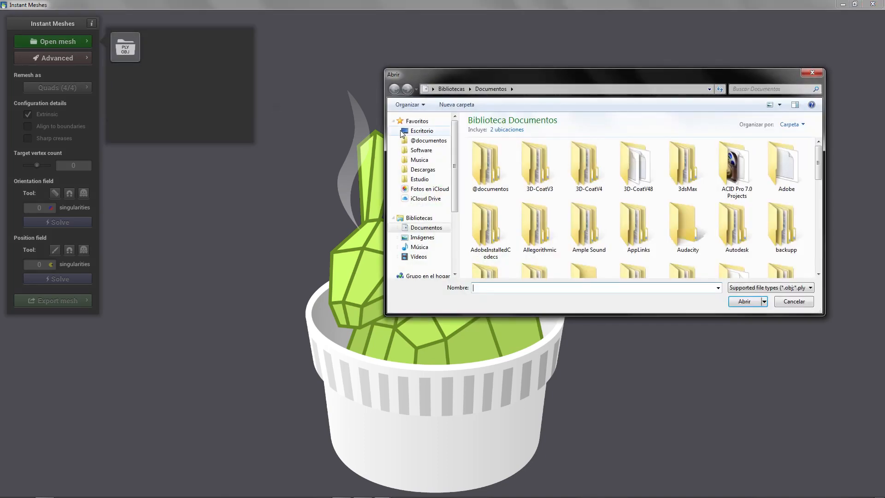
click(421, 130)
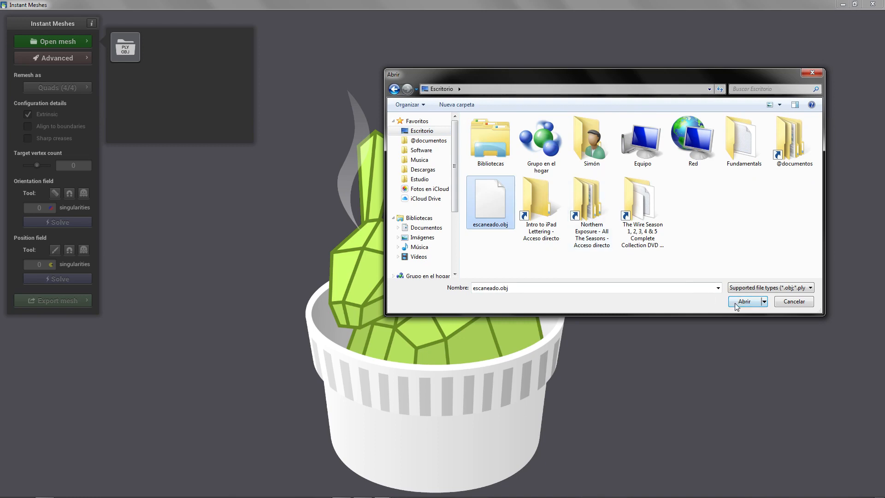
click(744, 301)
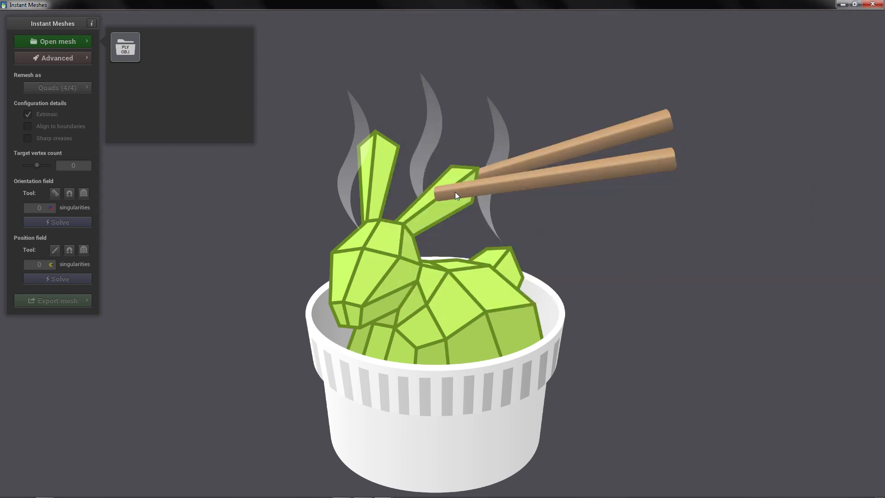
Keep Quads (4/4) remeshing and lower the target vertex count to about 10.44K
click(53, 41)
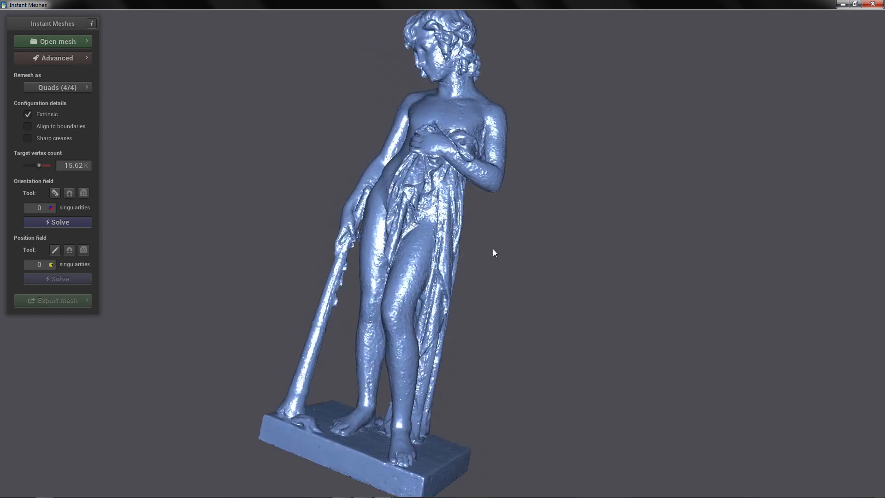
click(56, 86)
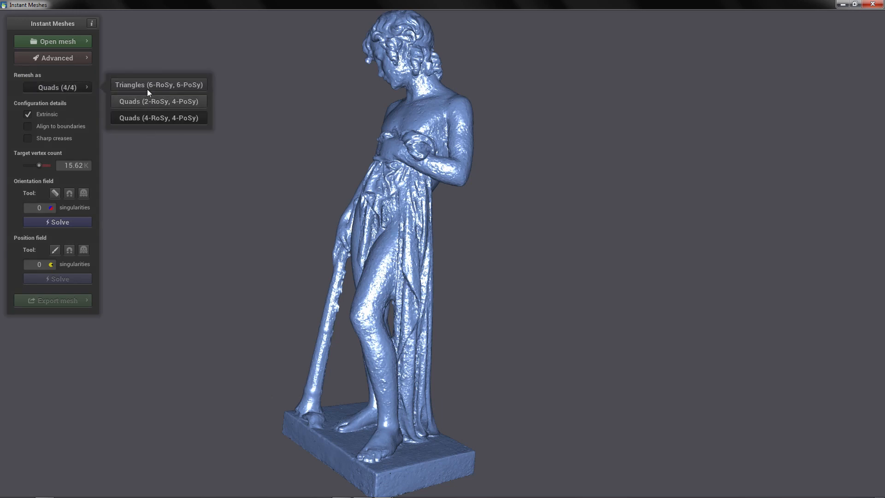
click(57, 87)
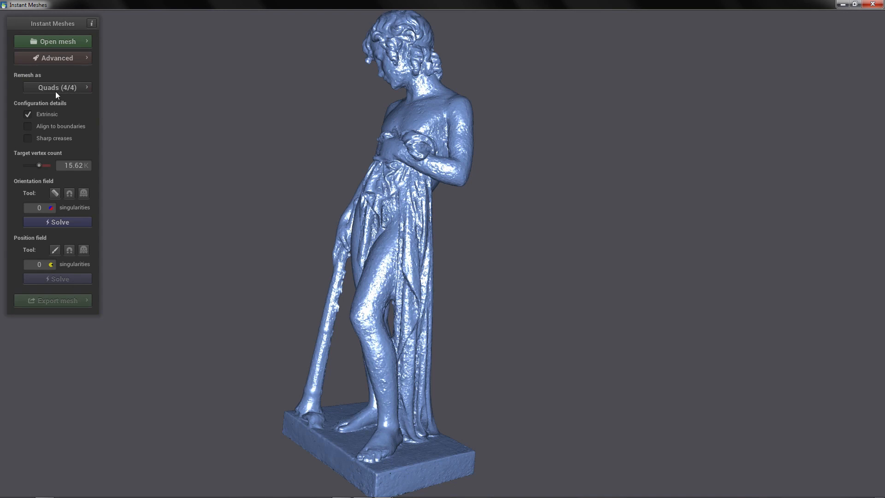
mouse_move(70, 92)
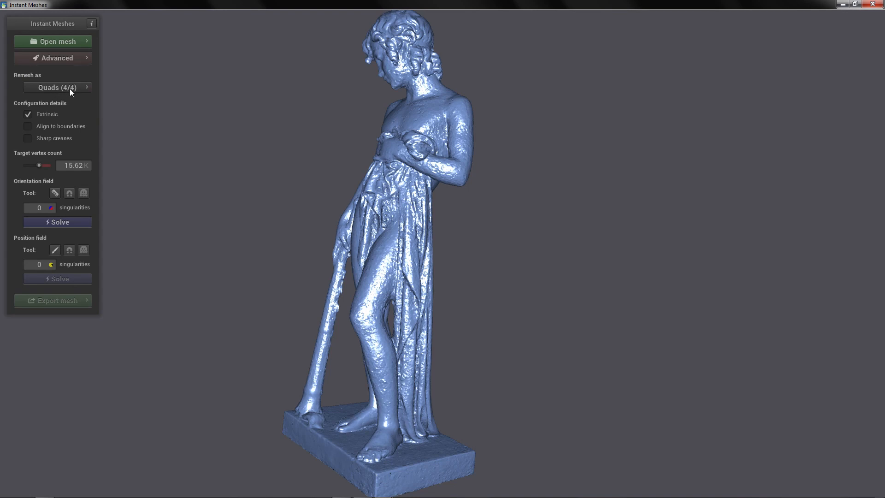
mouse_move(44, 157)
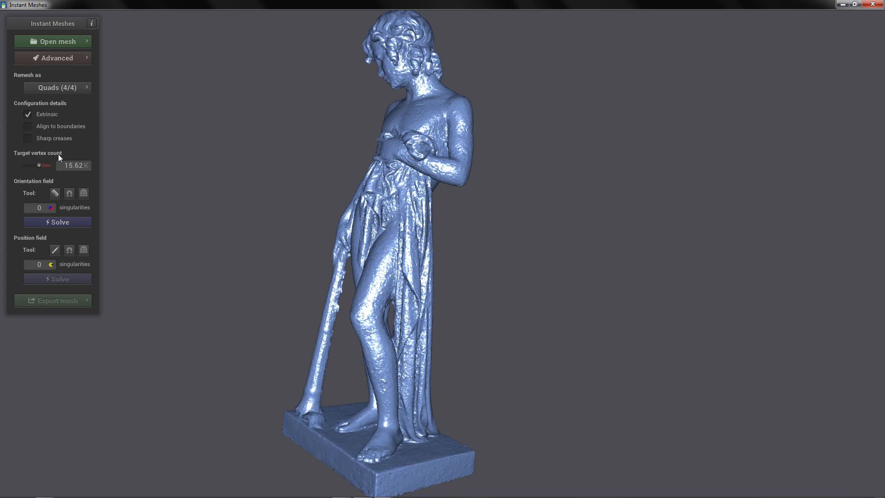
mouse_move(313, 149)
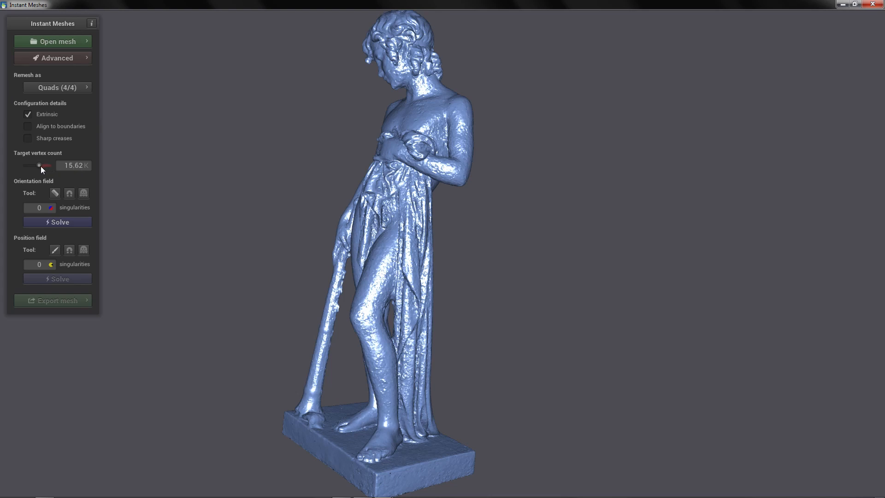
drag(40, 165, 37, 165)
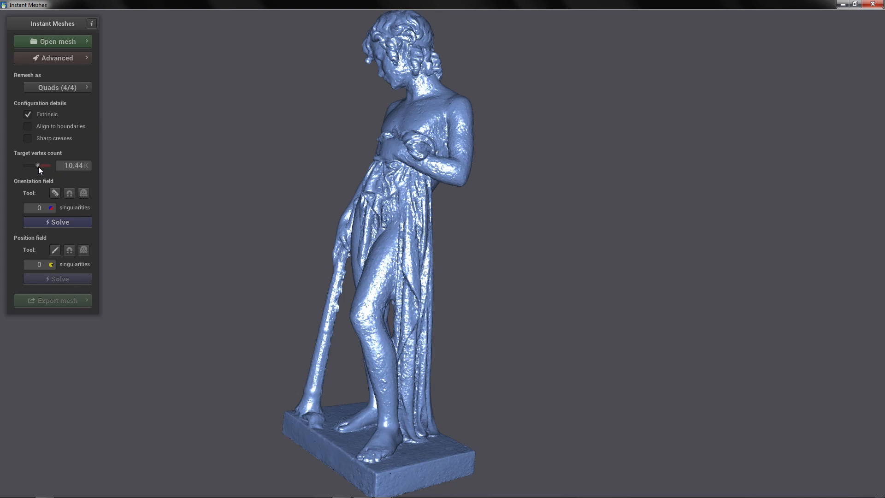
mouse_move(284, 192)
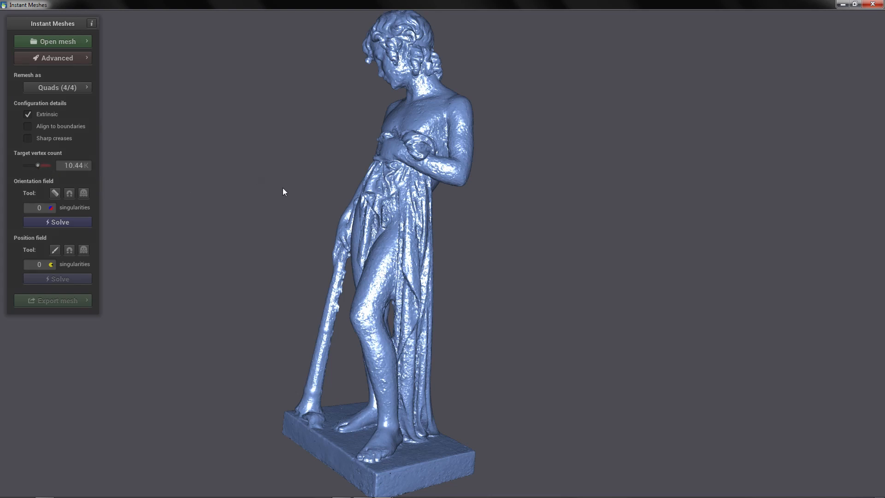
drag(284, 192, 380, 202)
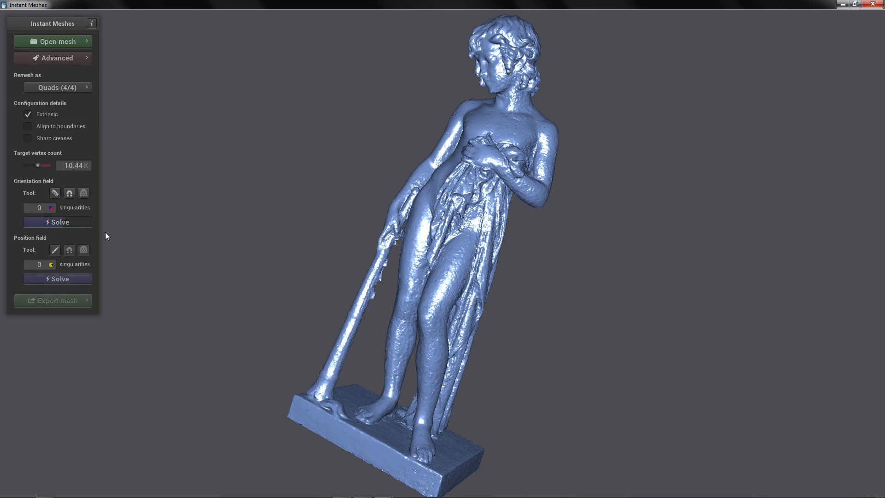
Solve the orientation field and comb strokes by hand on the face and shoulders
click(58, 222)
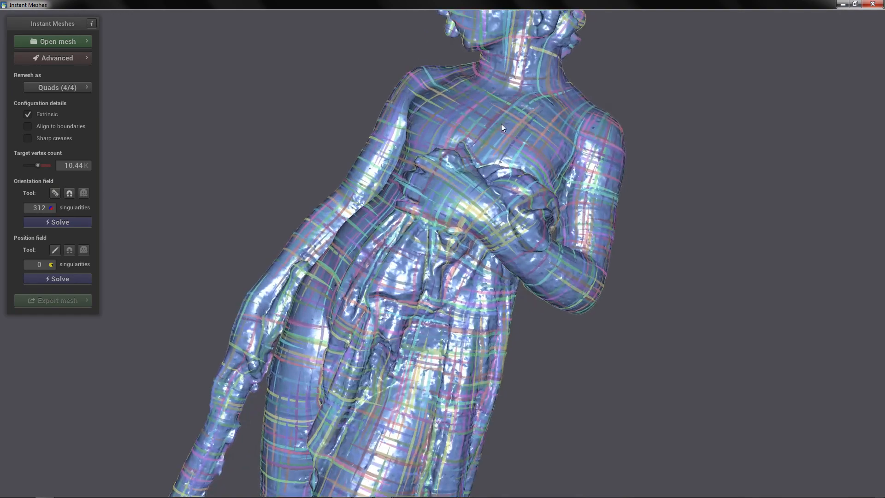
drag(501, 127, 494, 244)
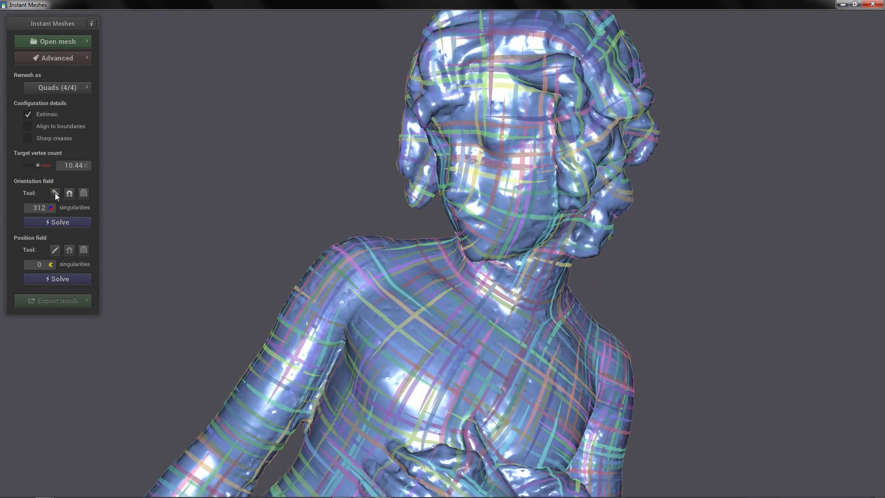
click(54, 193)
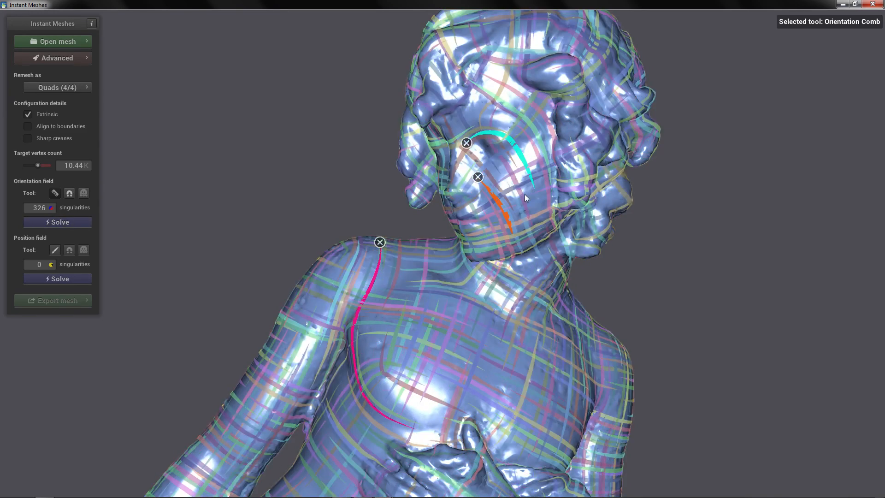
mouse_move(56, 202)
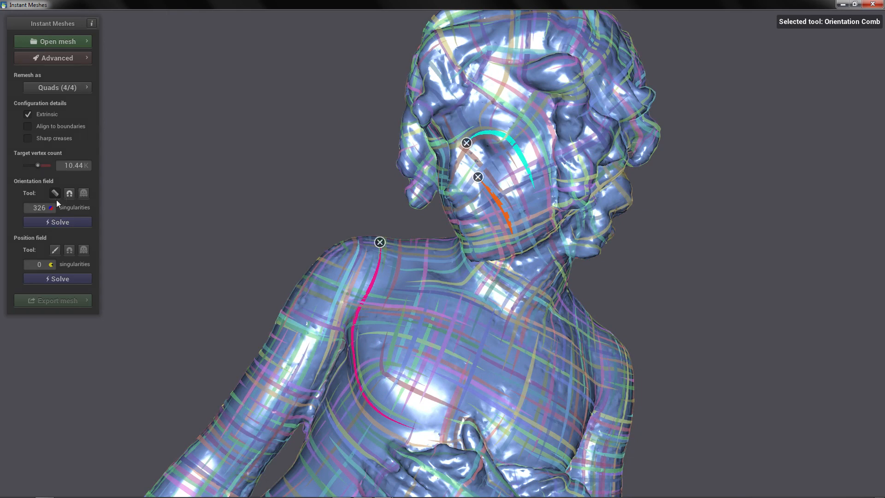
mouse_move(157, 177)
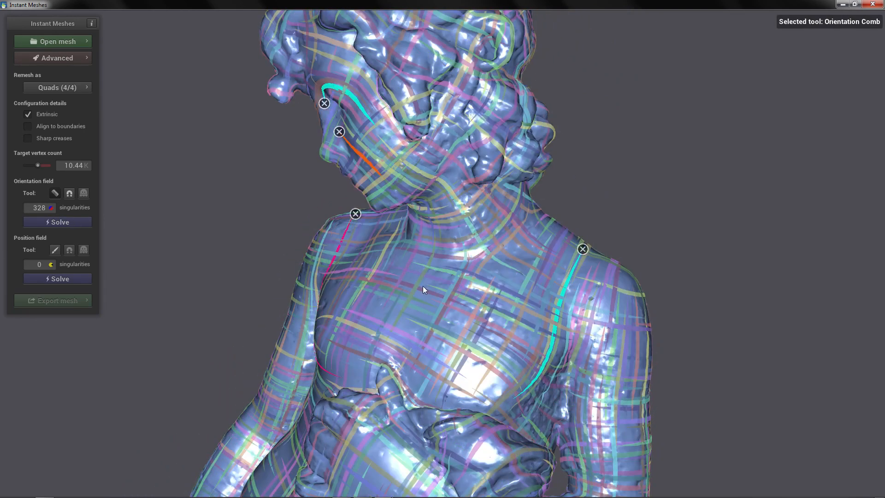
Solve the position field so an even quad grid covers the statue
click(57, 278)
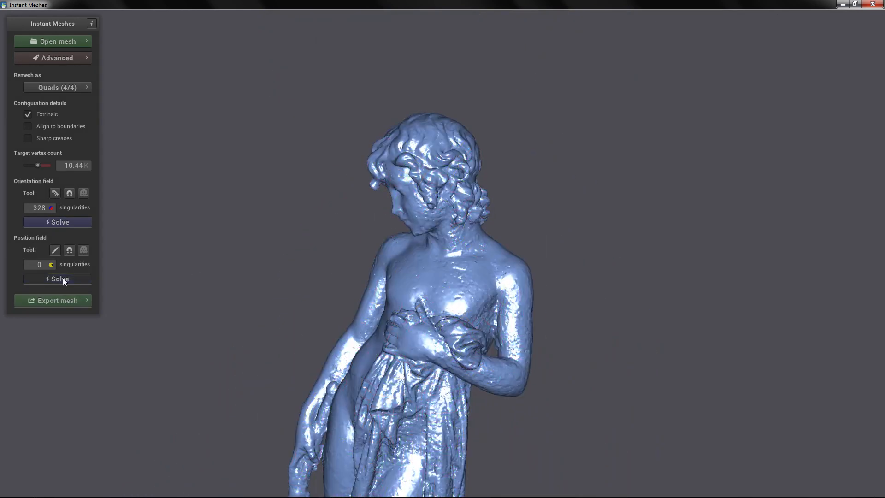
click(57, 279)
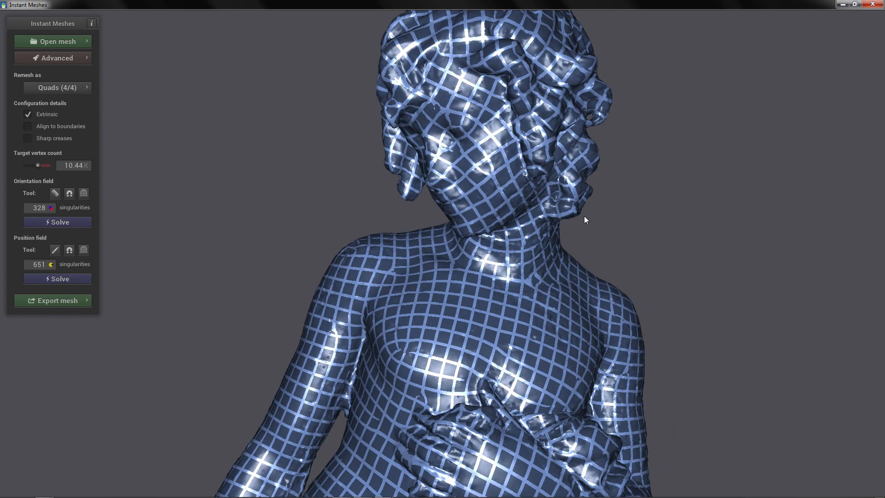
click(54, 249)
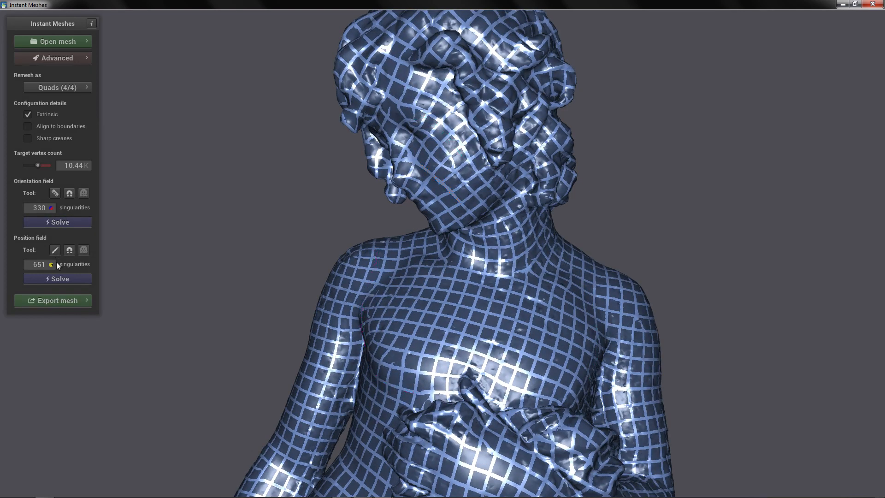
Set export to Pure quad mesh with 10 smoothing iterations
click(53, 300)
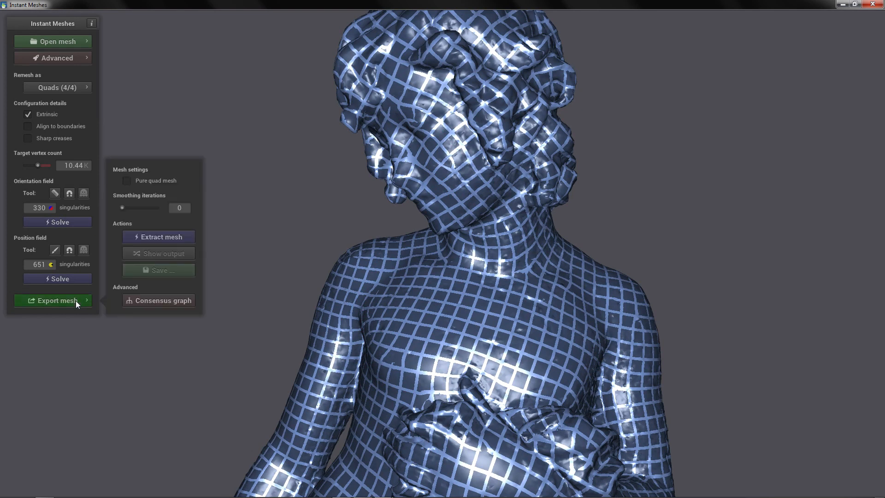
mouse_move(130, 186)
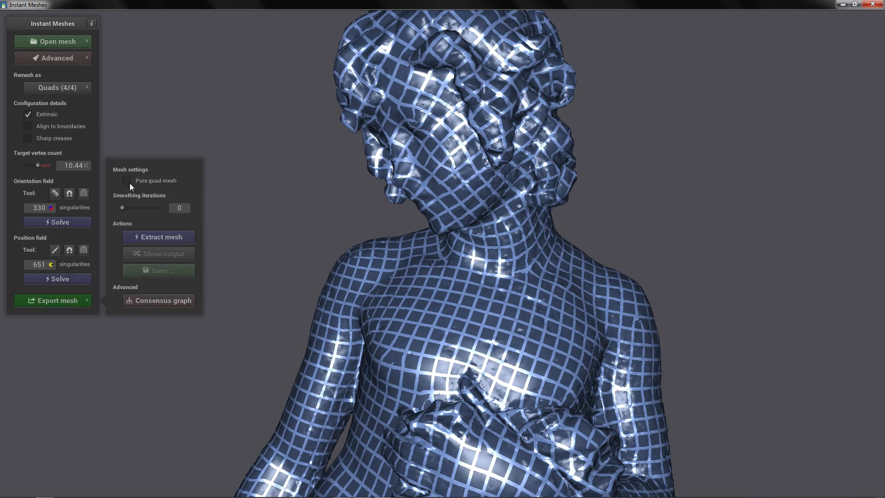
mouse_move(144, 181)
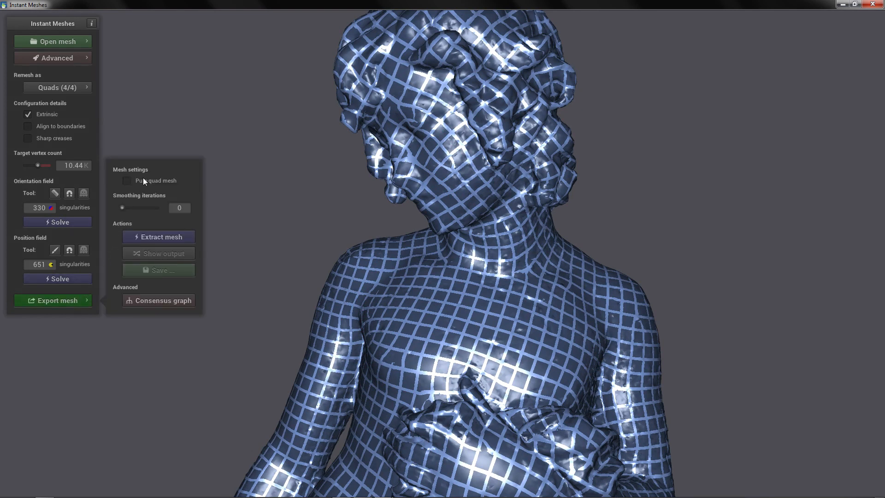
mouse_move(126, 184)
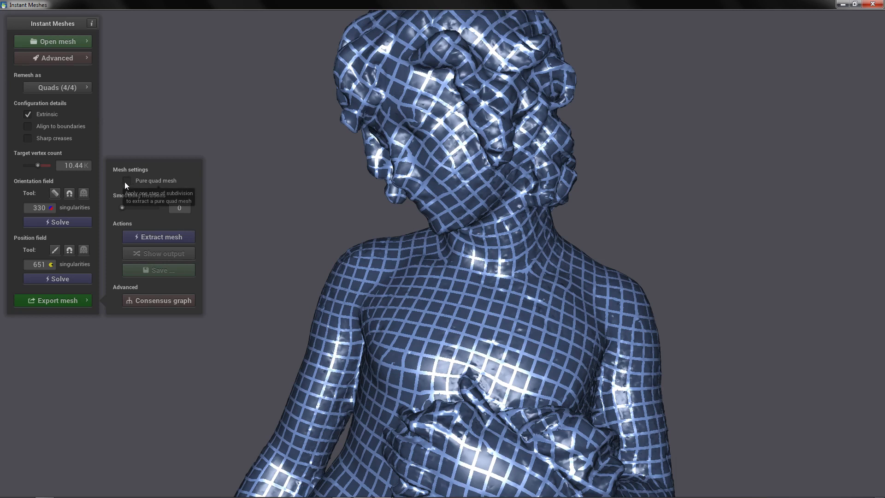
click(127, 181)
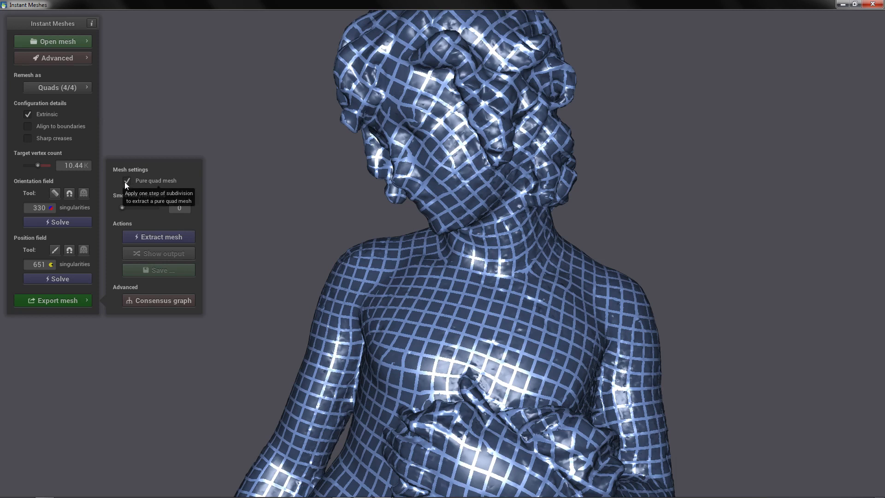
mouse_move(123, 210)
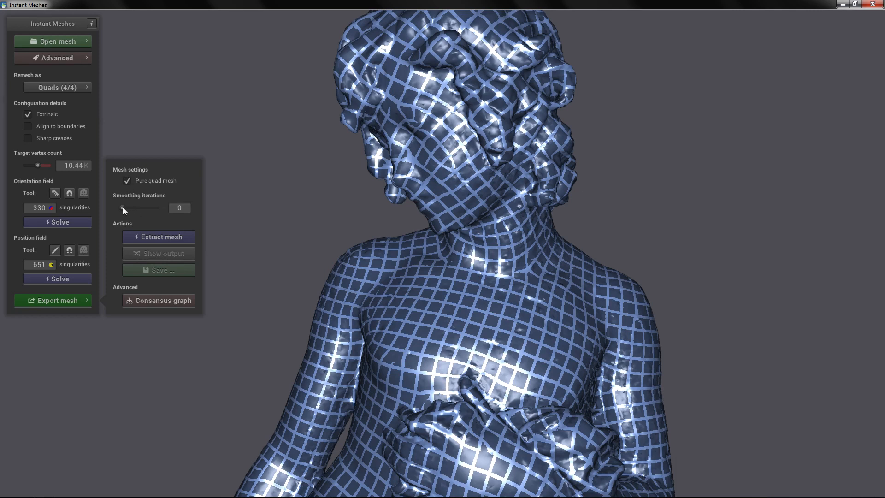
drag(121, 208, 159, 208)
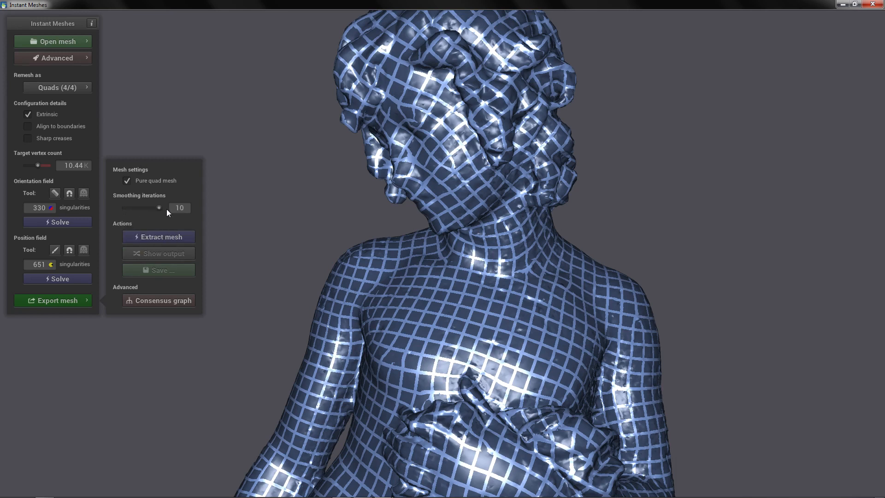
mouse_move(170, 200)
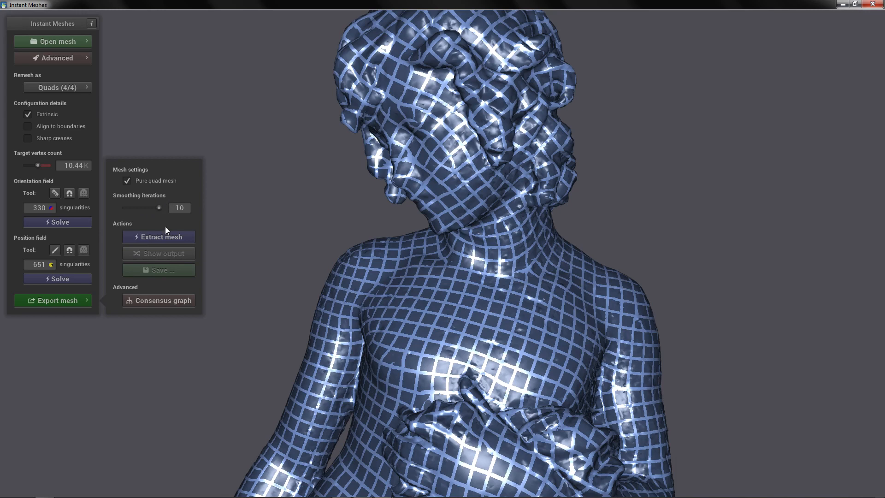
mouse_move(174, 240)
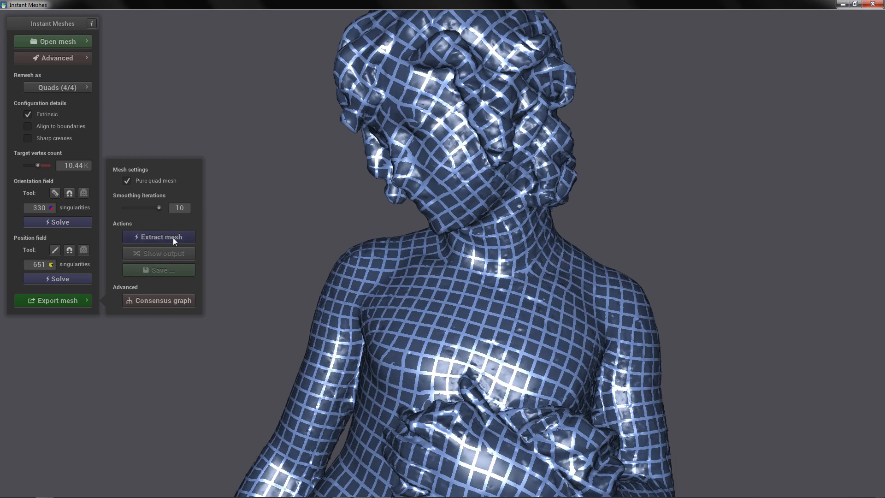
click(159, 237)
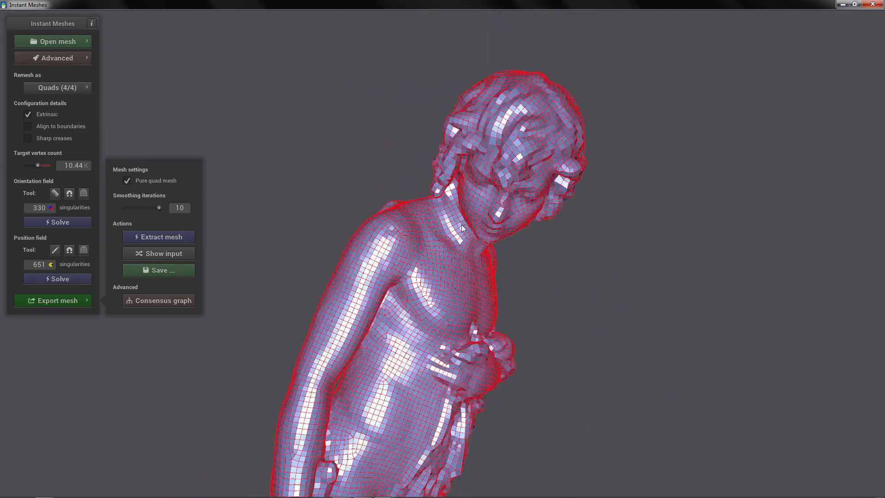
drag(461, 229, 403, 303)
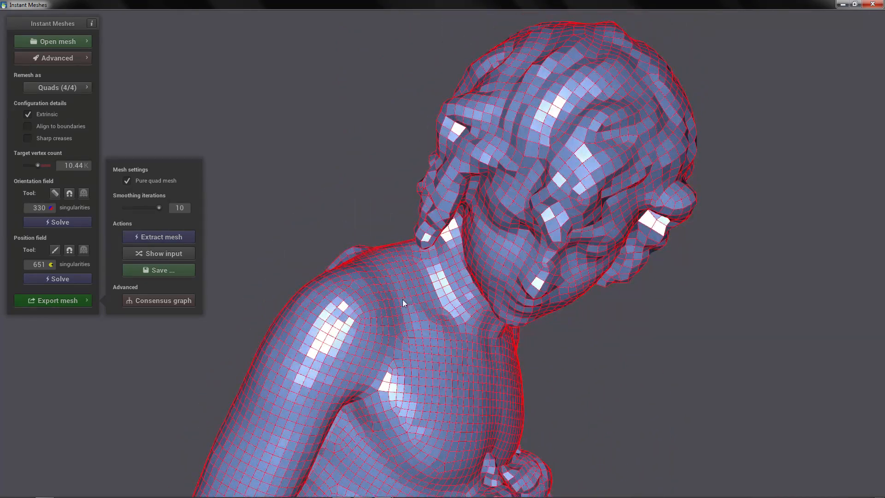
drag(403, 303, 717, 428)
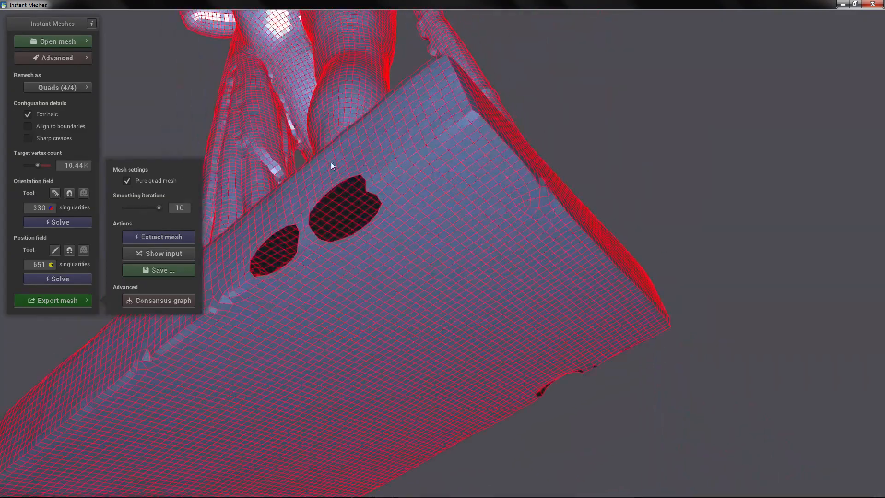
drag(332, 166, 516, 165)
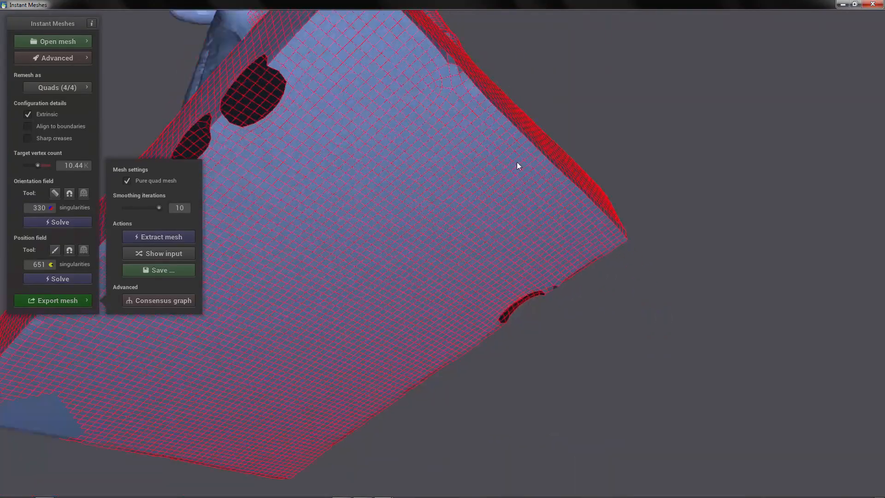
drag(517, 165, 348, 182)
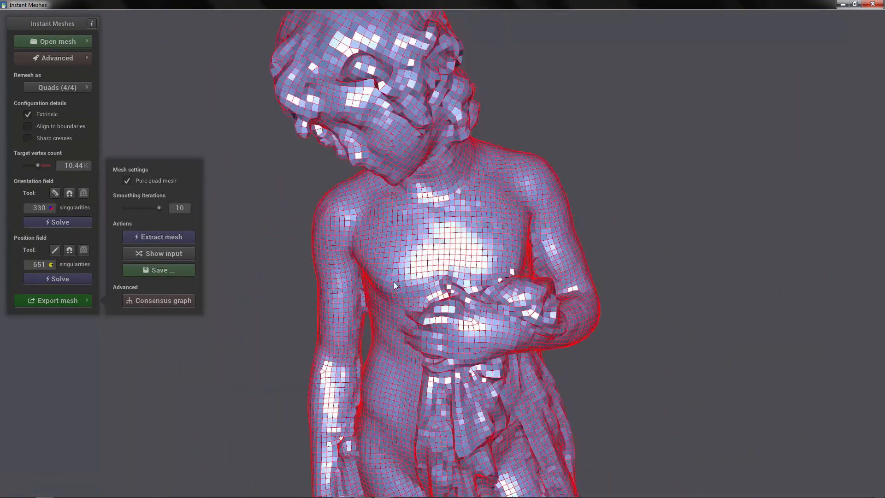
Save the remeshed statue to the desktop as retopo.obj
click(159, 270)
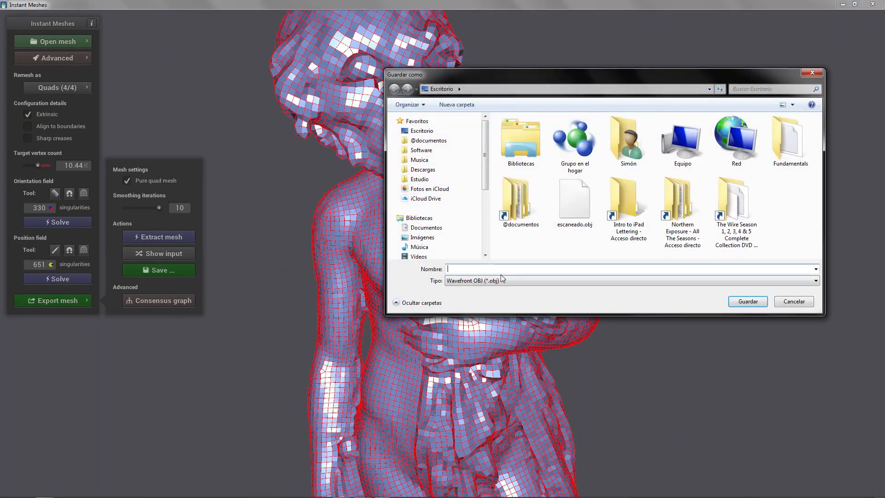
text(ret)
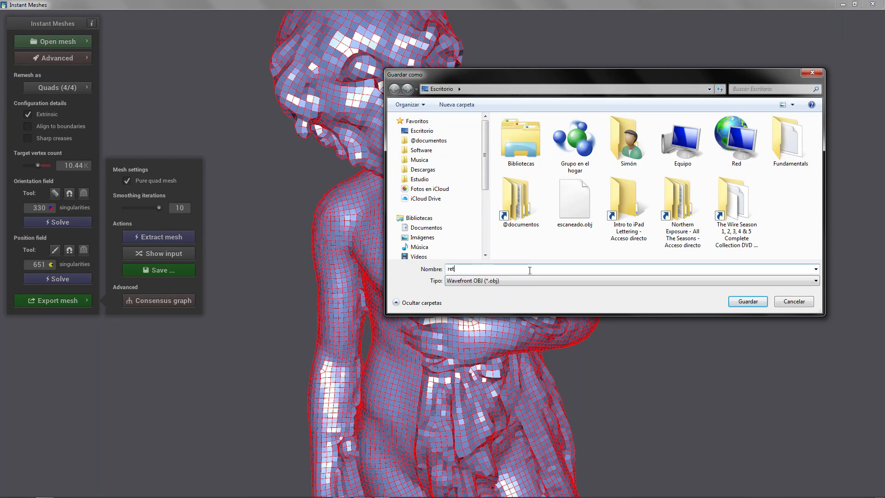
text(opo)
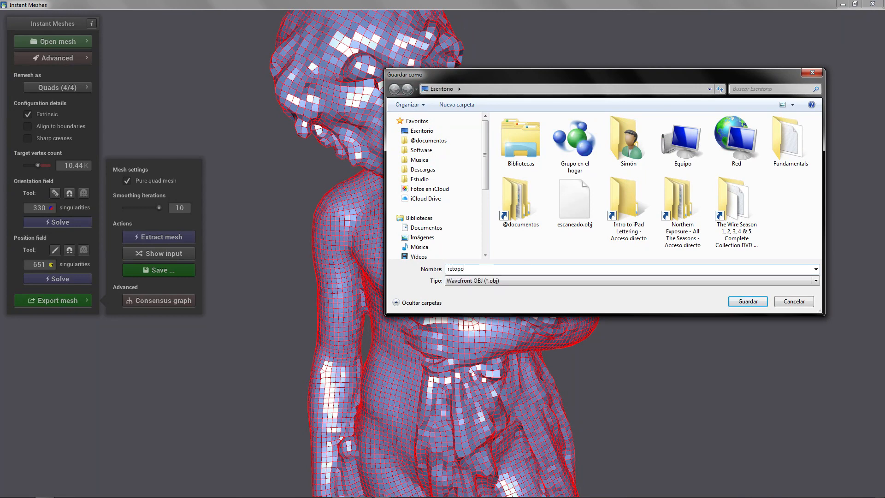
text(.obj)
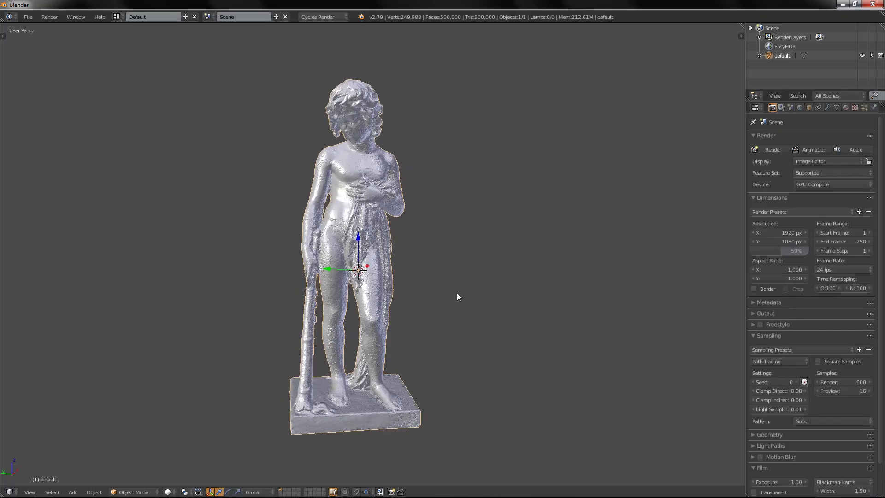
Import retopo.obj into the Blender scene and enter Edit Mode on it
click(27, 17)
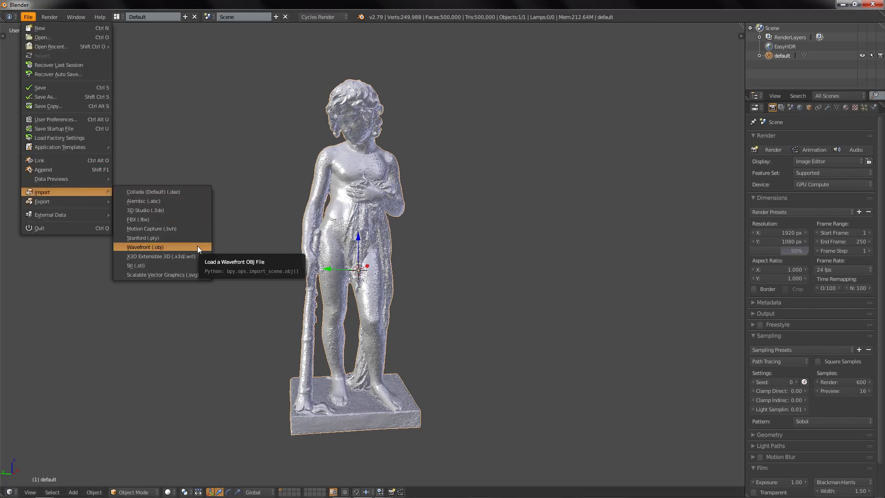
click(145, 247)
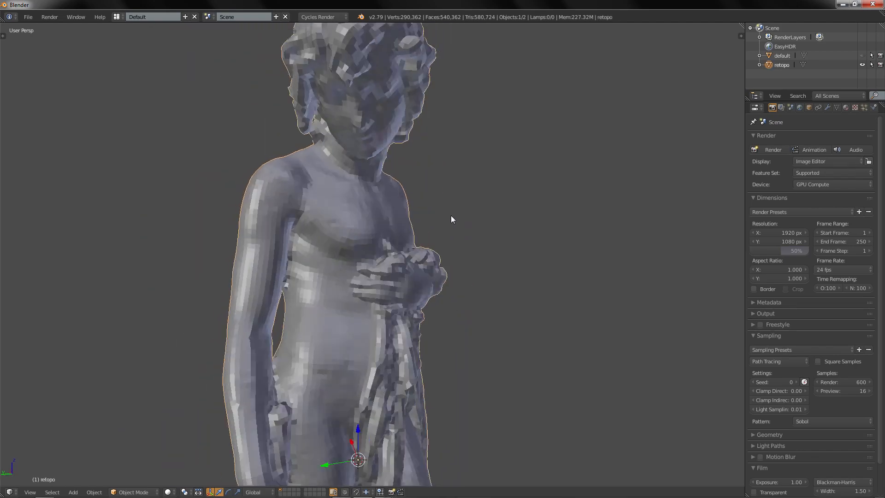
key(Tab)
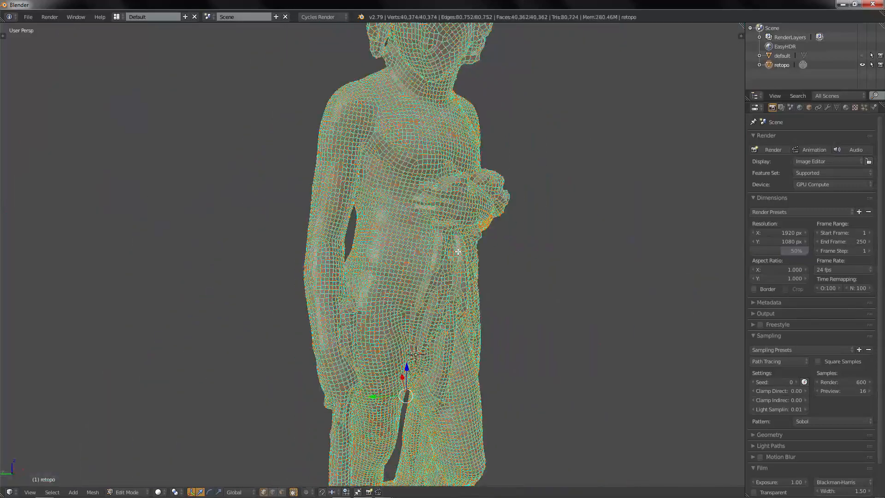
Run Smooth Vertex on the retopo mesh via the search
text(smoo)
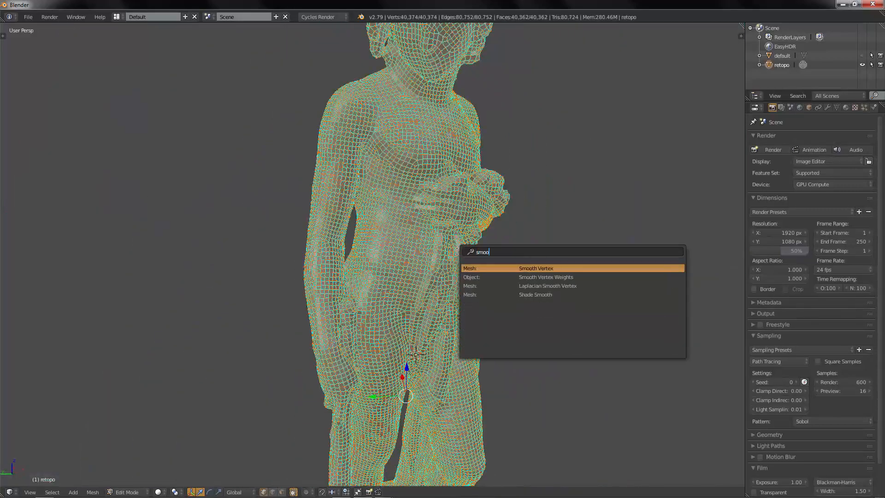
click(535, 268)
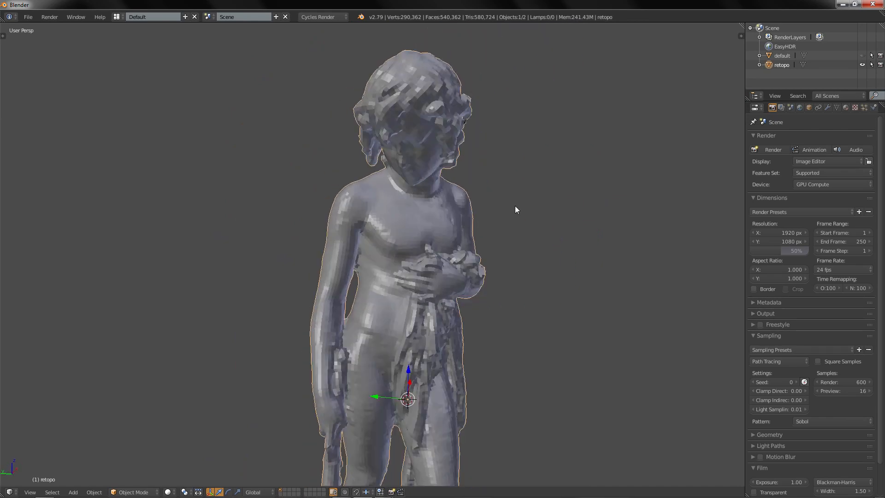
scroll(up, 3)
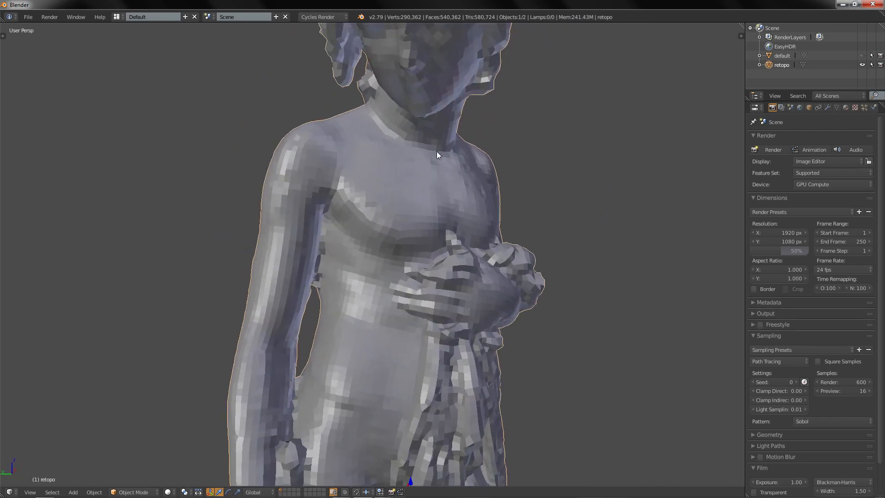
Clear the sharp markings from the retopo mesh's edges
key(Tab)
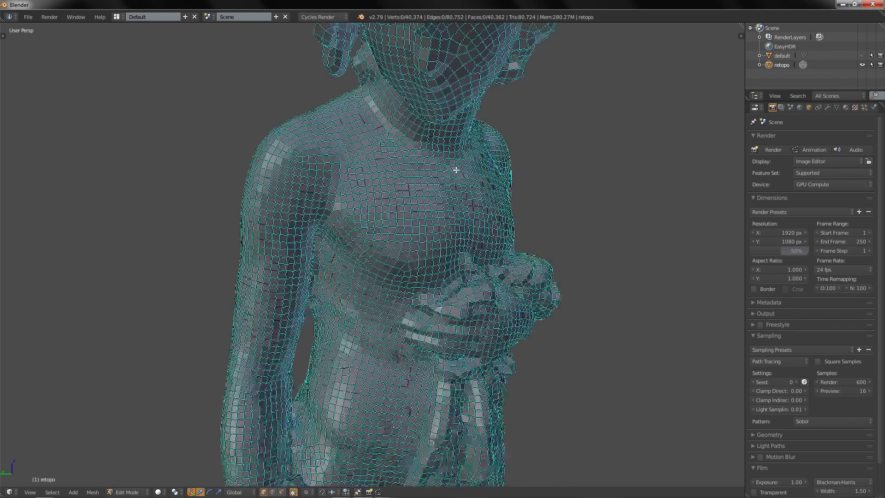
key(a)
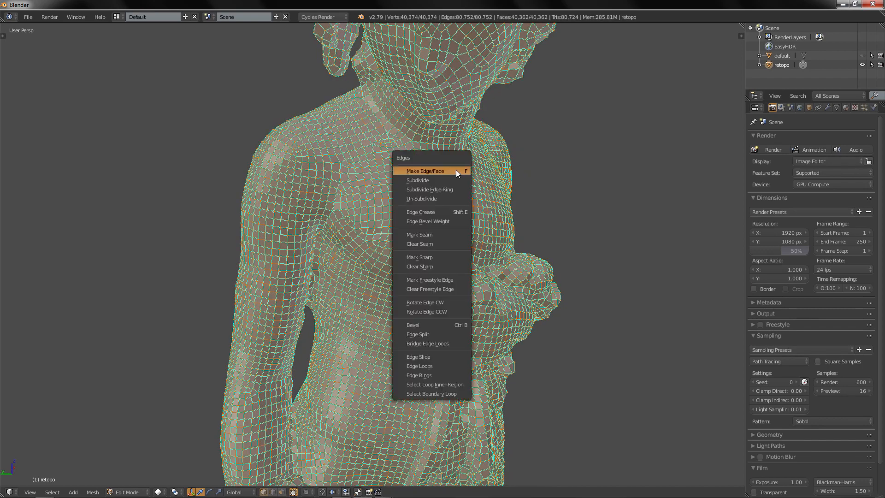
mouse_move(428, 267)
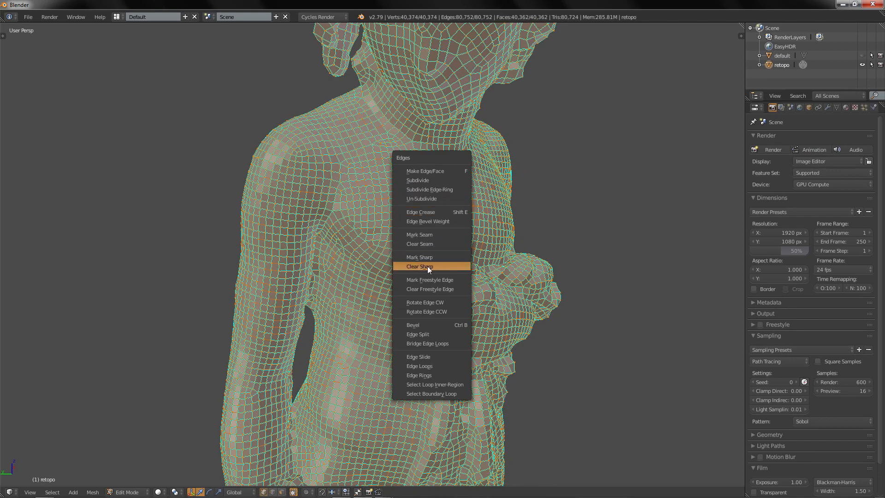
click(420, 266)
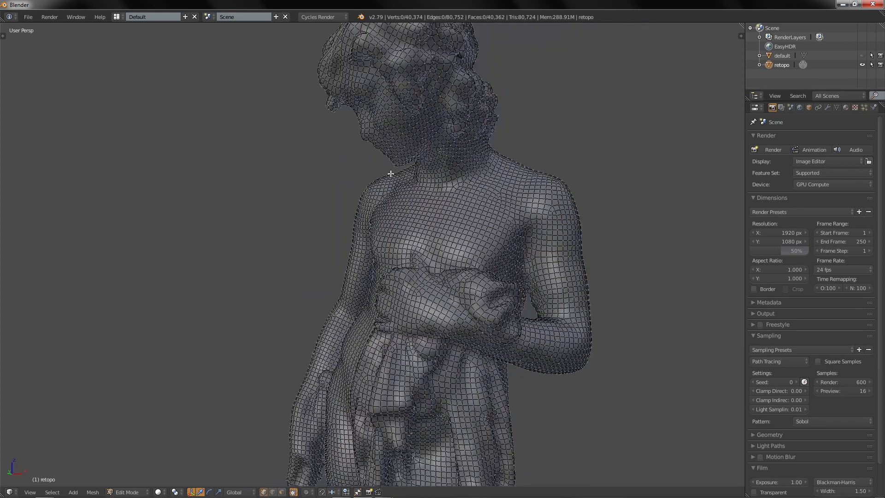
Unwrap the whole retopo mesh with Smart UV Project and review the smooth-shaded statue
key(a)
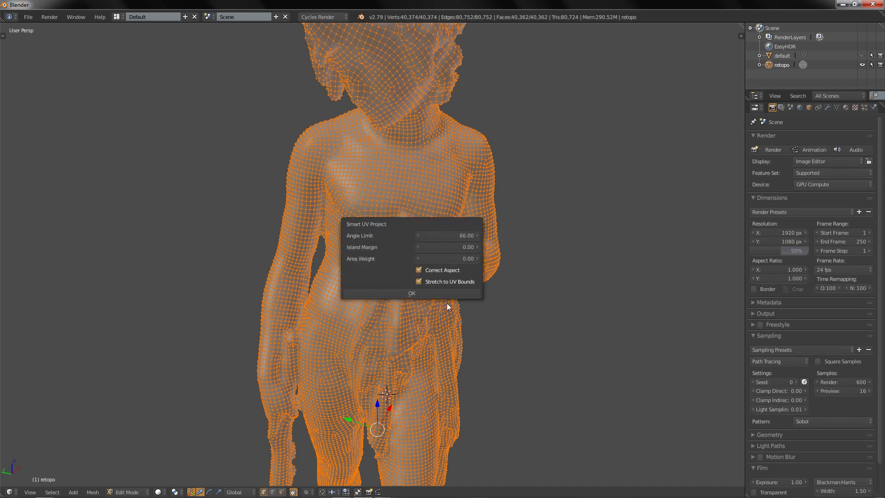
click(27, 16)
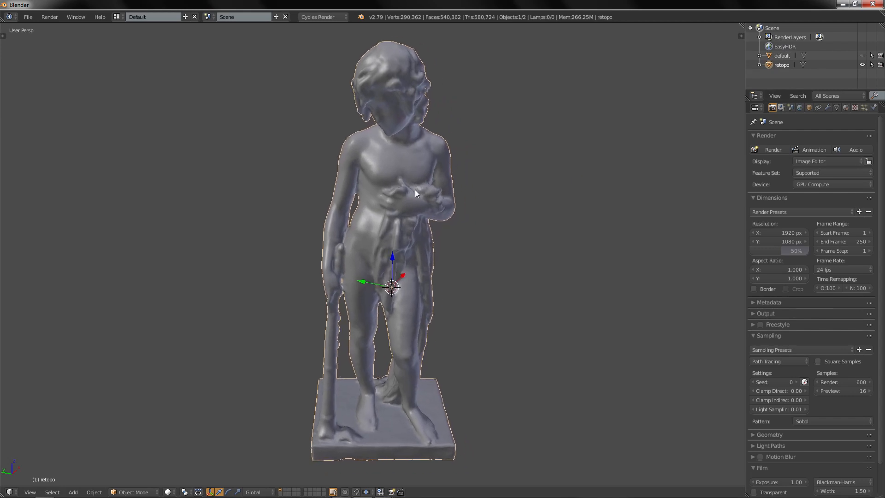
drag(416, 194, 467, 188)
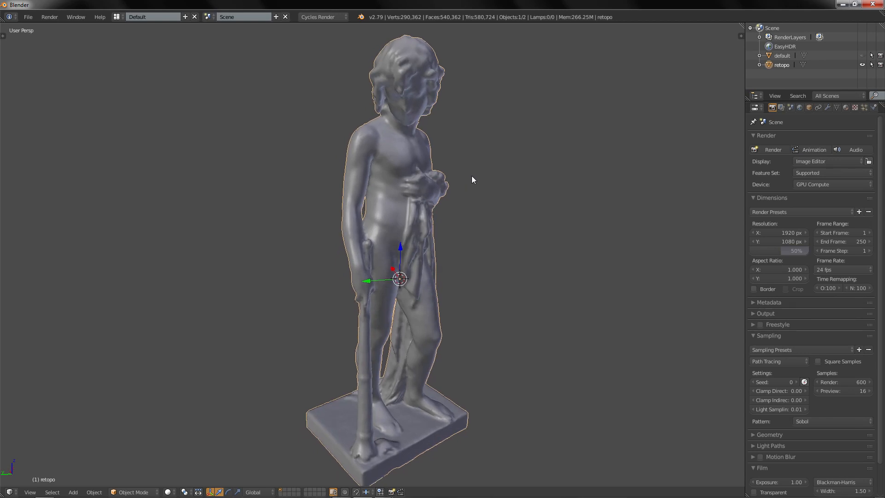
mouse_move(482, 164)
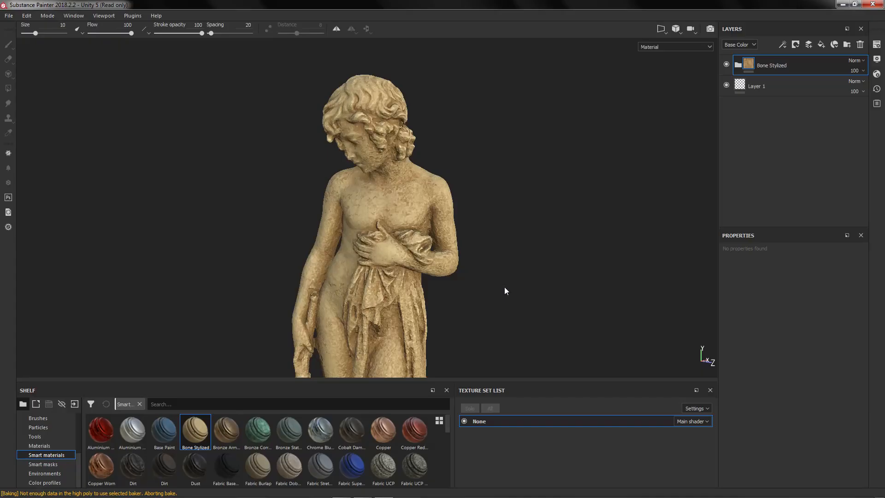
drag(505, 291, 531, 284)
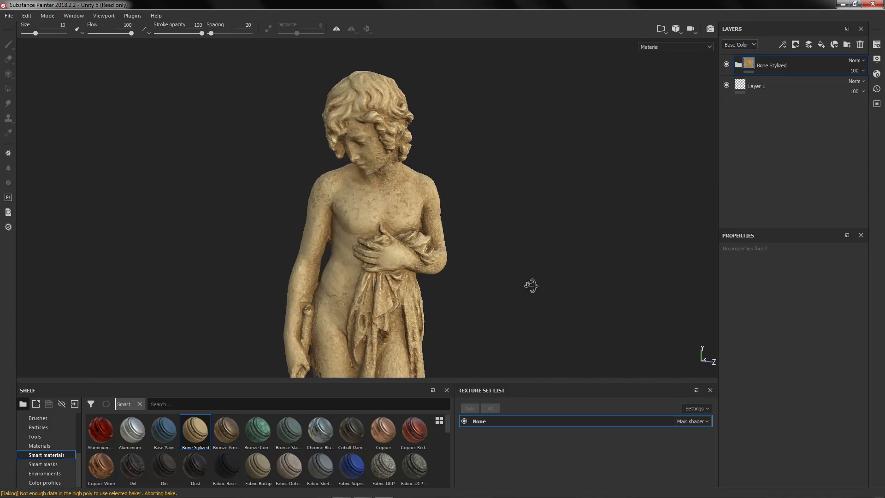
drag(531, 285, 503, 282)
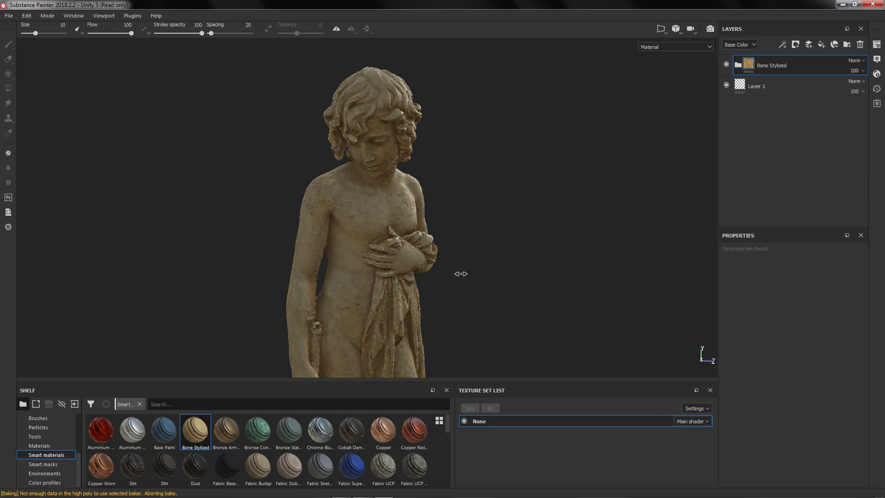
drag(459, 274, 444, 278)
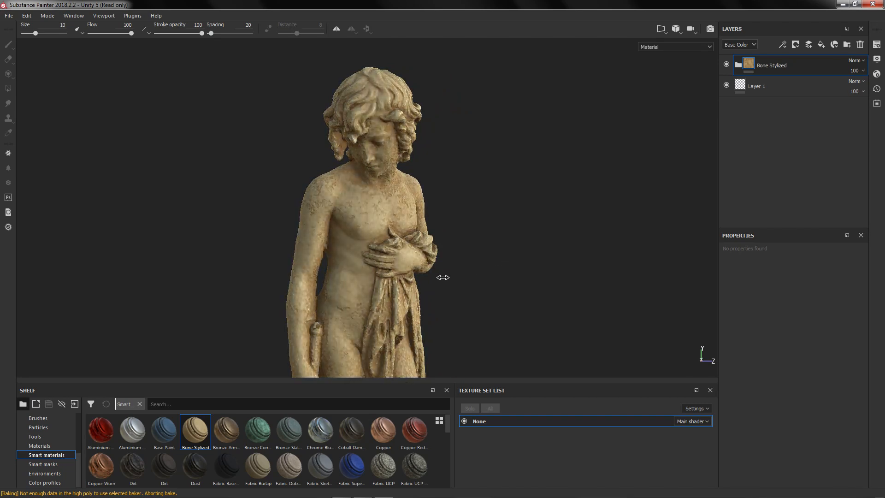